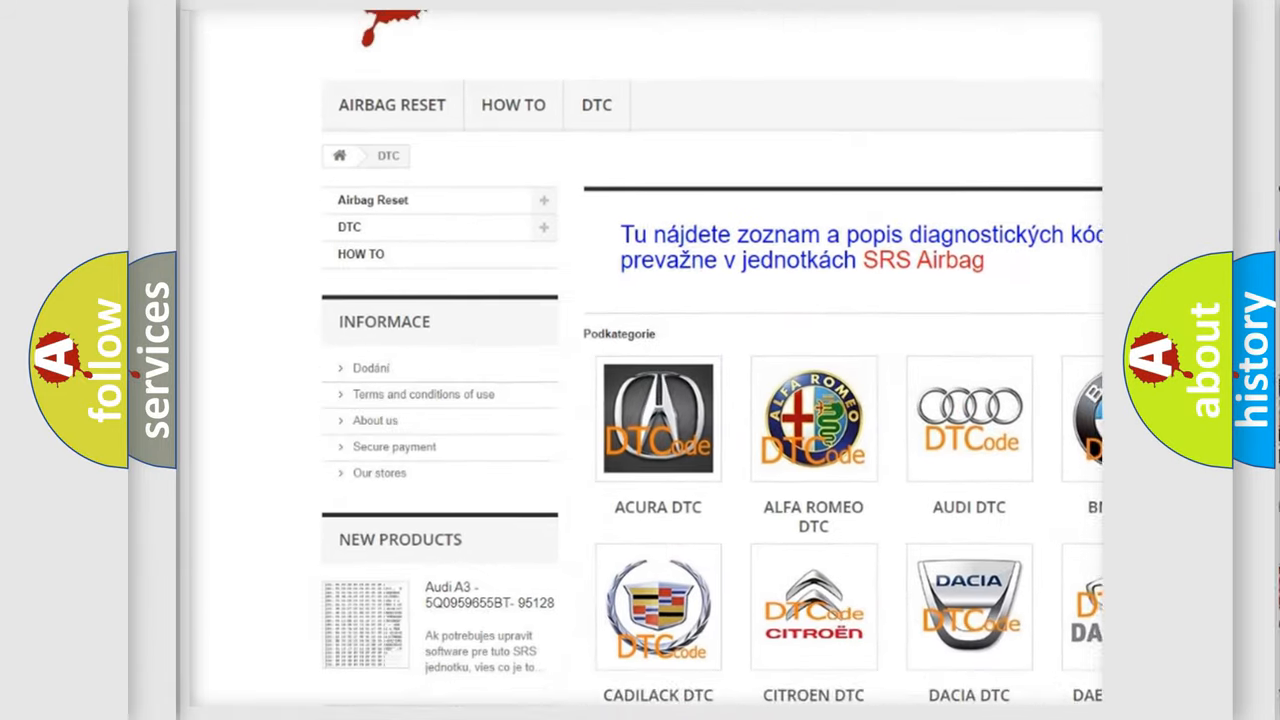
pyautogui.scroll(-3)
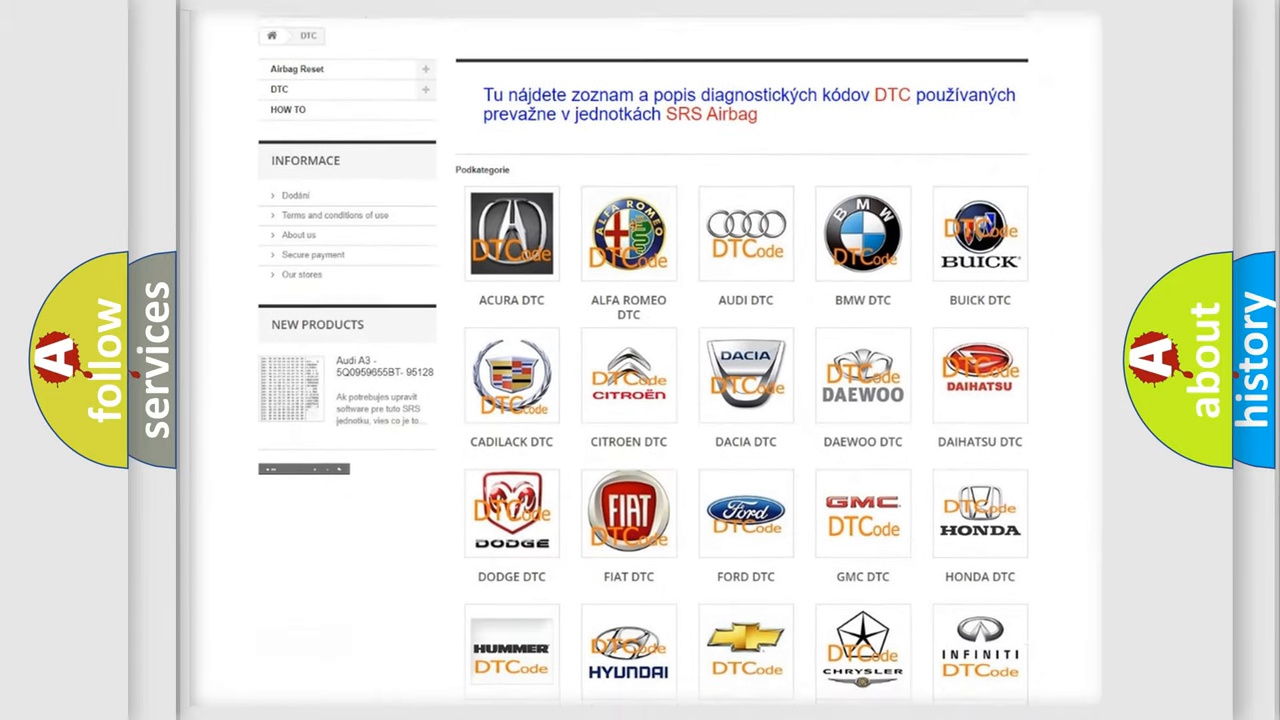
pyautogui.scroll(-3)
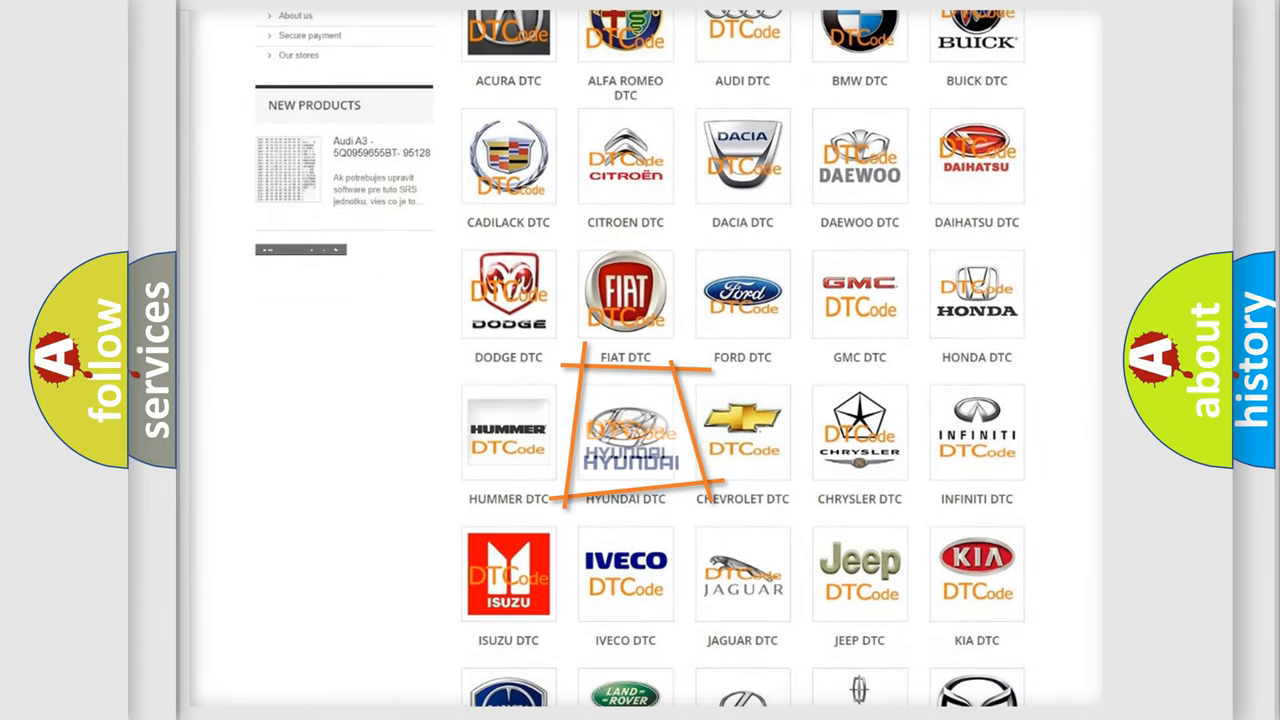